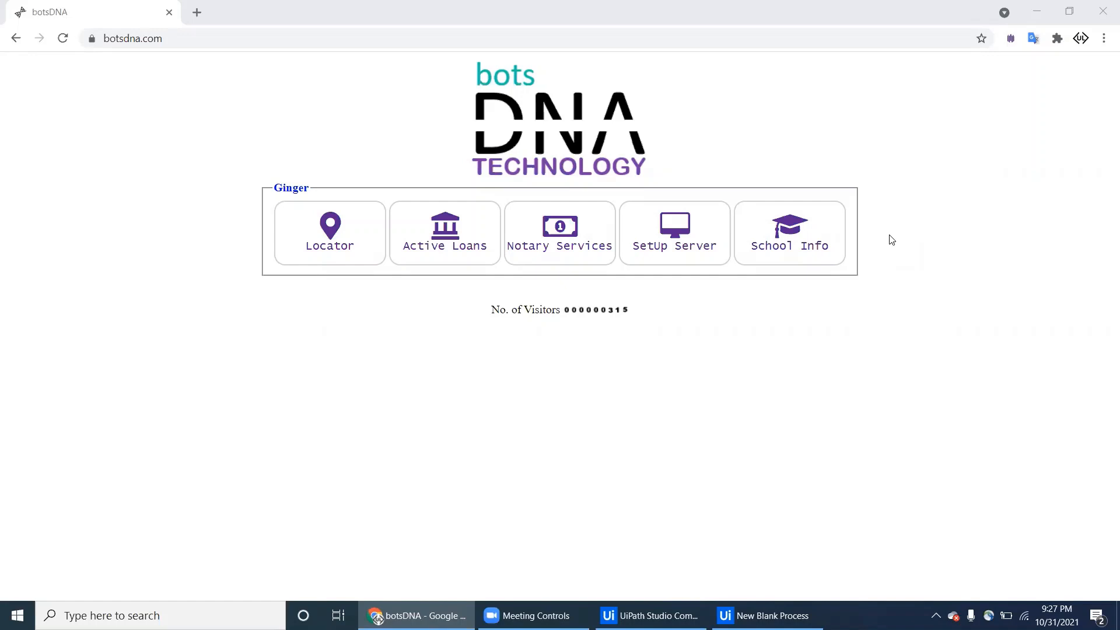
{"action": "mouse_move", "coordinate": [775, 292]}
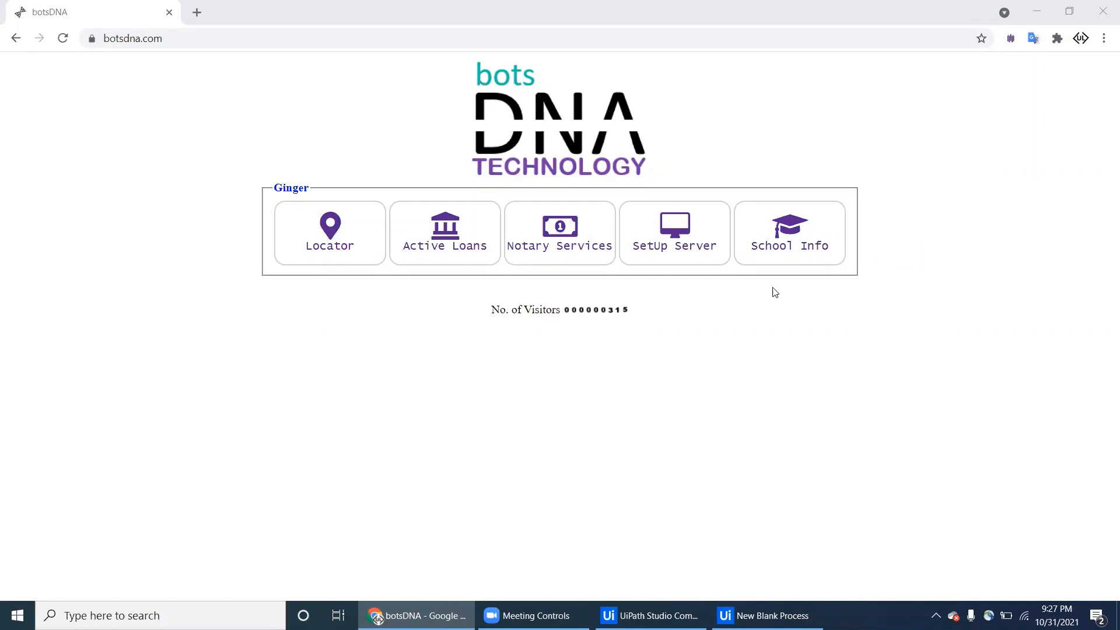
{"action": "mouse_move", "coordinate": [673, 232]}
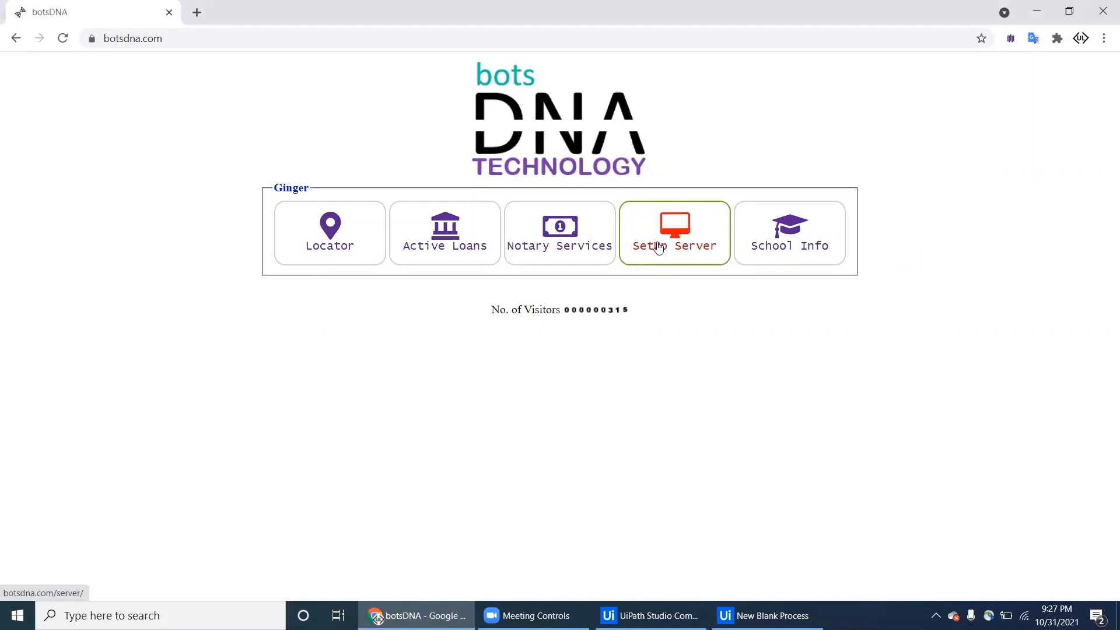
Open the Server Creation form from the SetUp Server tile.
{"action": "left_click", "coordinate": [673, 232]}
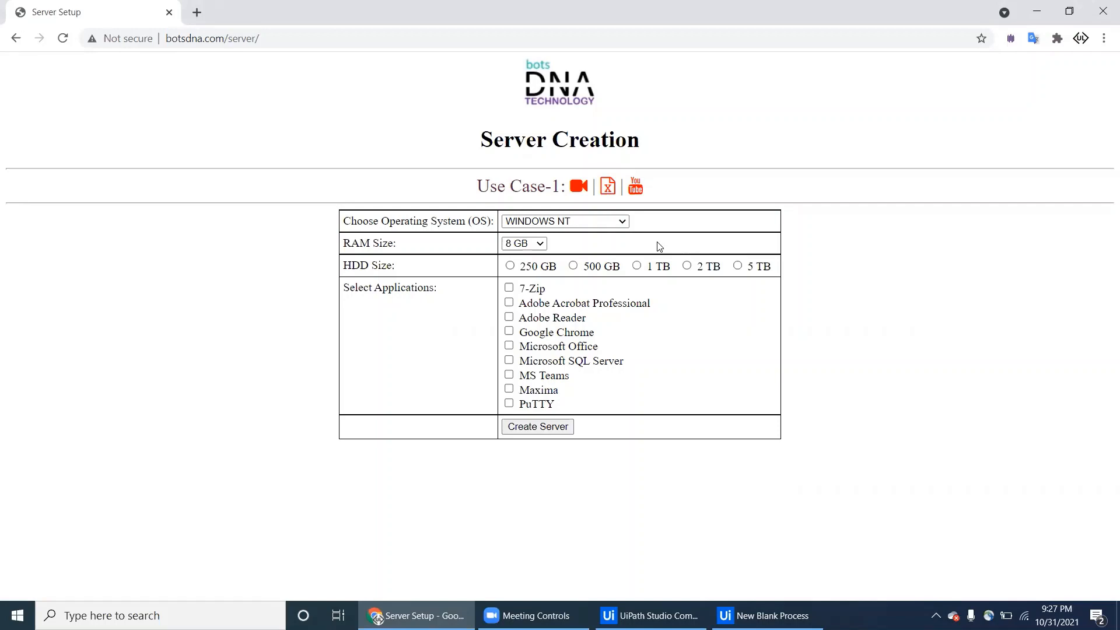
{"action": "mouse_move", "coordinate": [623, 203]}
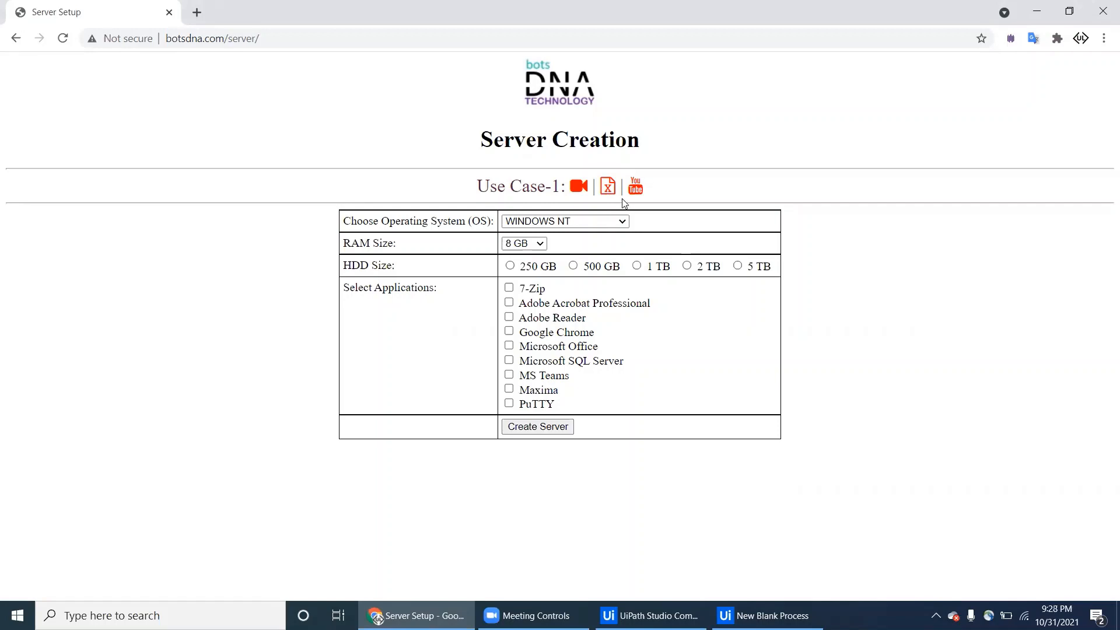
{"action": "mouse_move", "coordinate": [607, 186]}
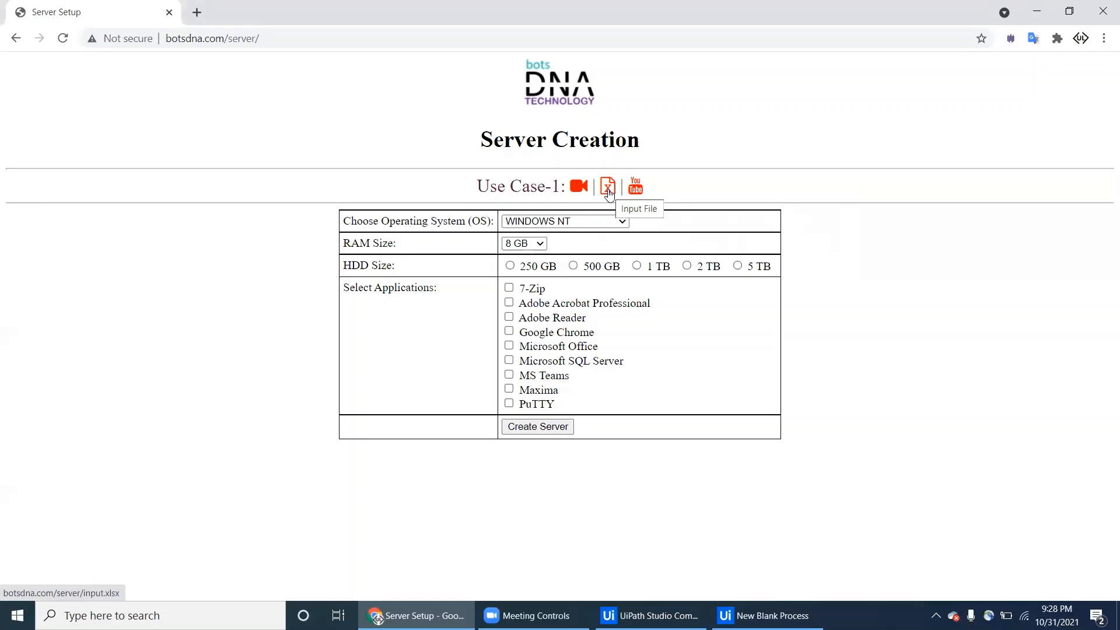
Download input.xlsx from the Excel input file icon and open it in Excel.
{"action": "left_click", "coordinate": [607, 187]}
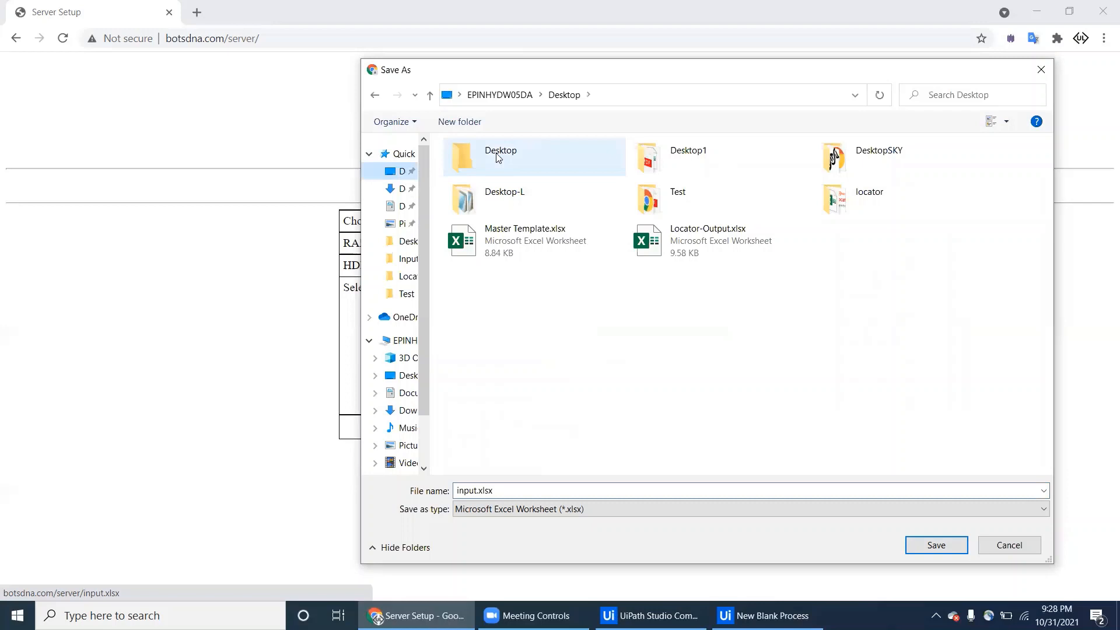
{"action": "left_click", "coordinate": [936, 545]}
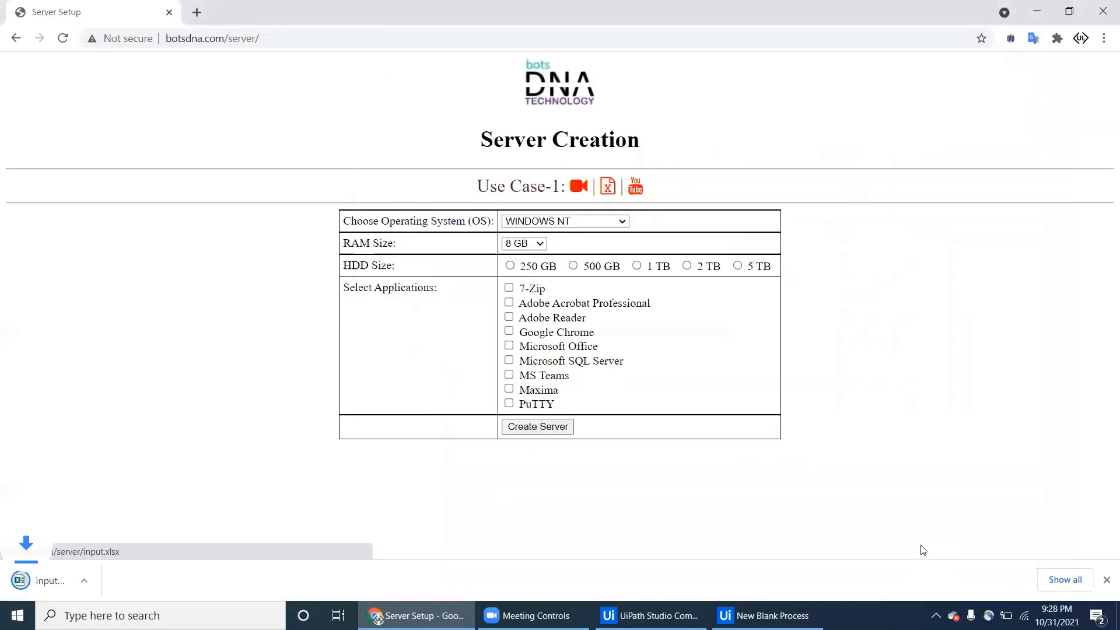
{"action": "left_click", "coordinate": [49, 579]}
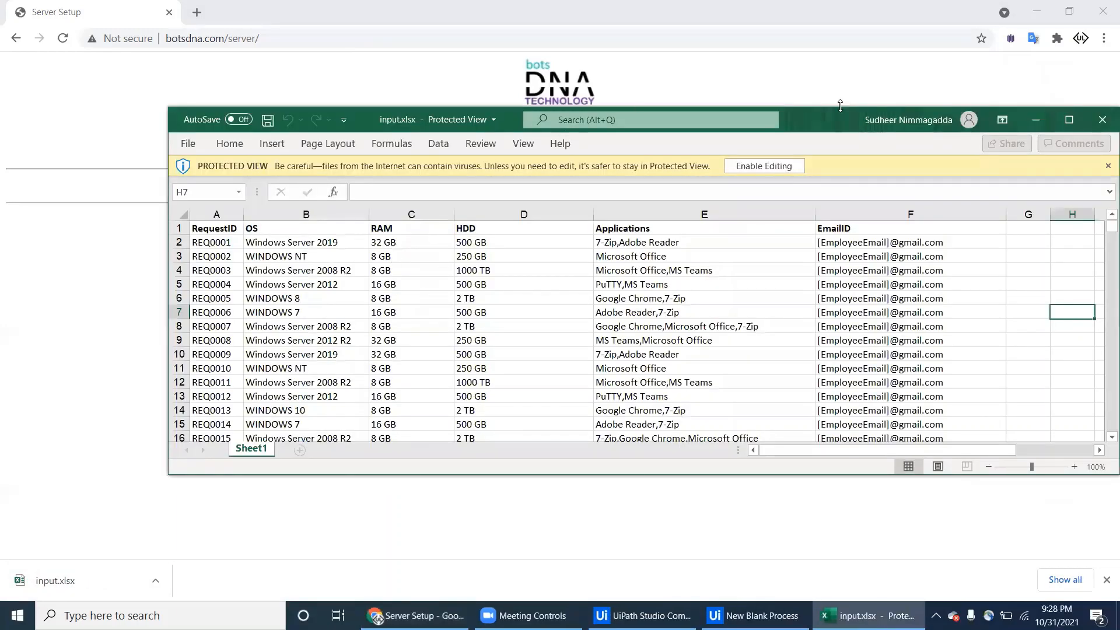
{"action": "left_click", "coordinate": [1064, 119]}
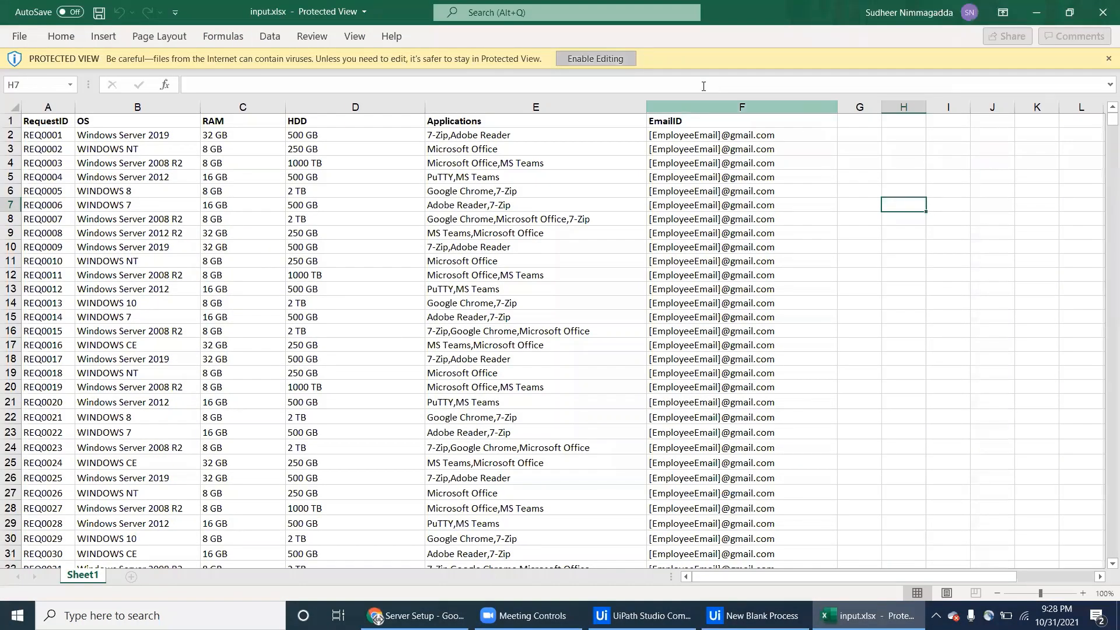
{"action": "left_click", "coordinate": [595, 59]}
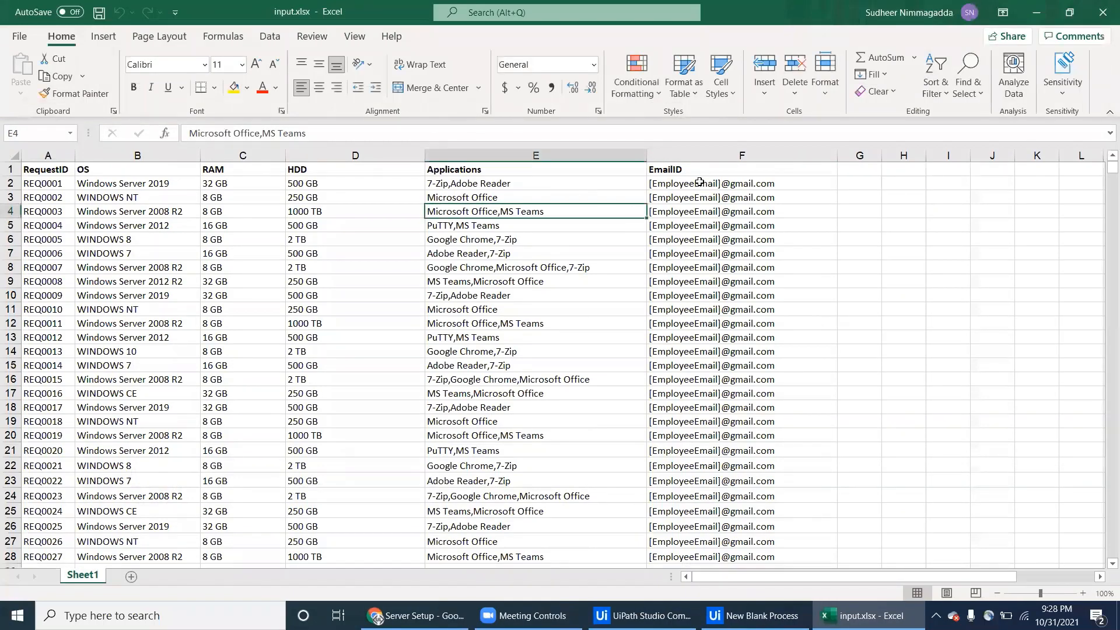
{"action": "left_click", "coordinate": [740, 183]}
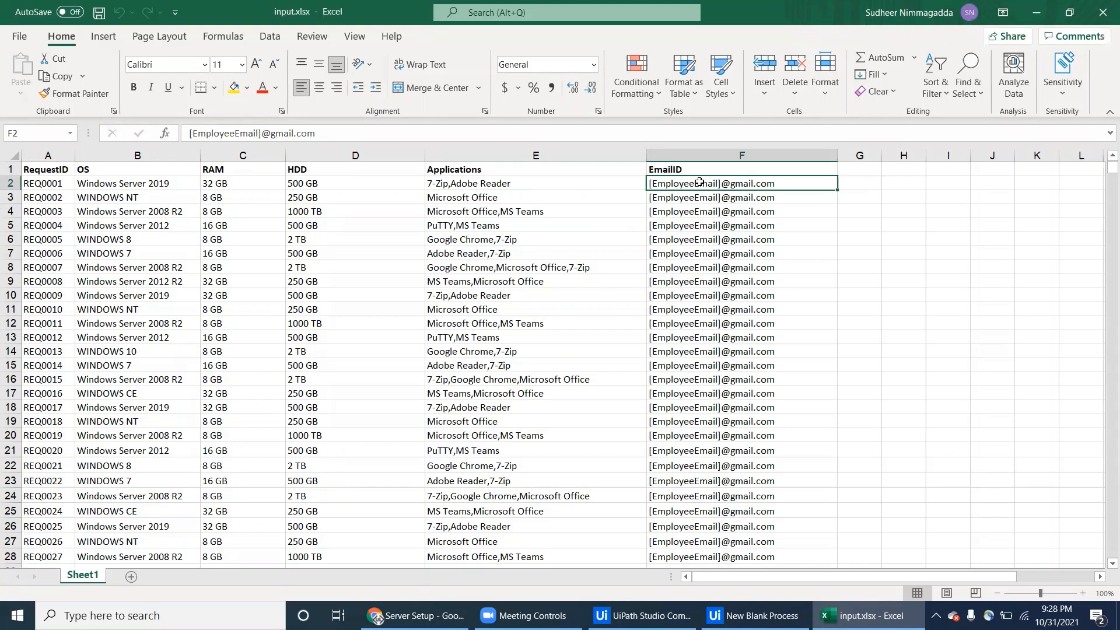
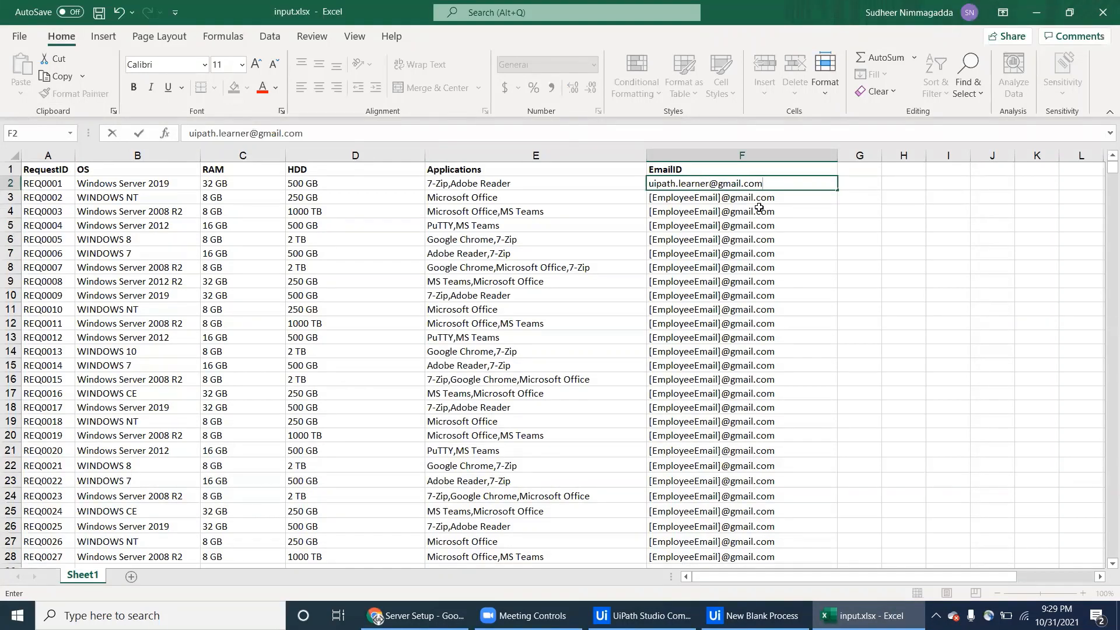
{"action": "key", "text": "enter"}
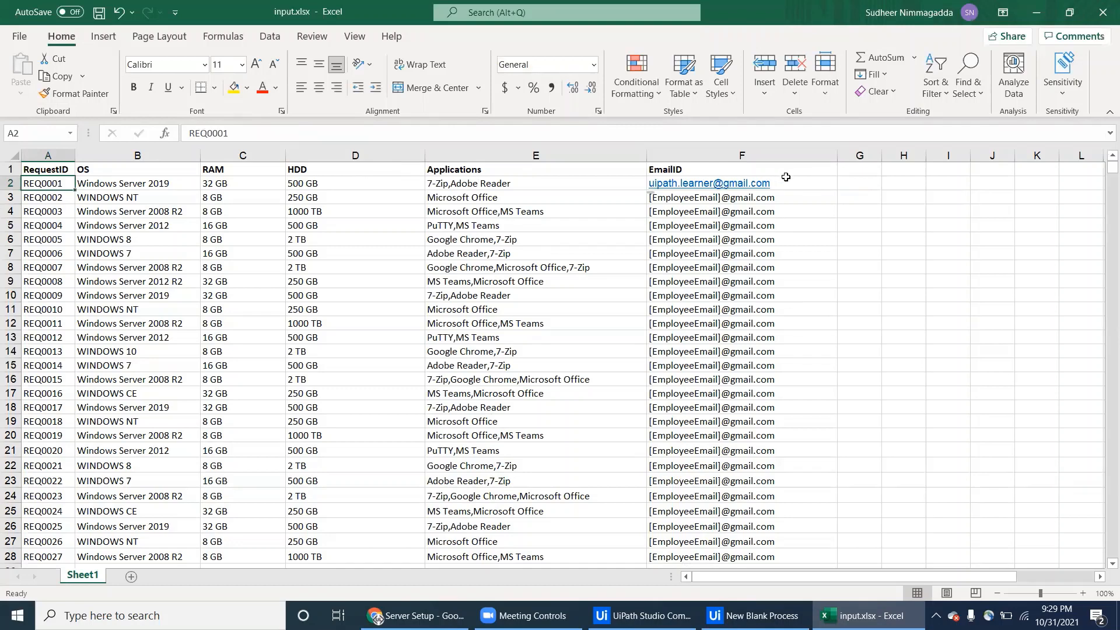
Begin copying the new email address down the remaining EmailID cells.
{"action": "left_click", "coordinate": [708, 183]}
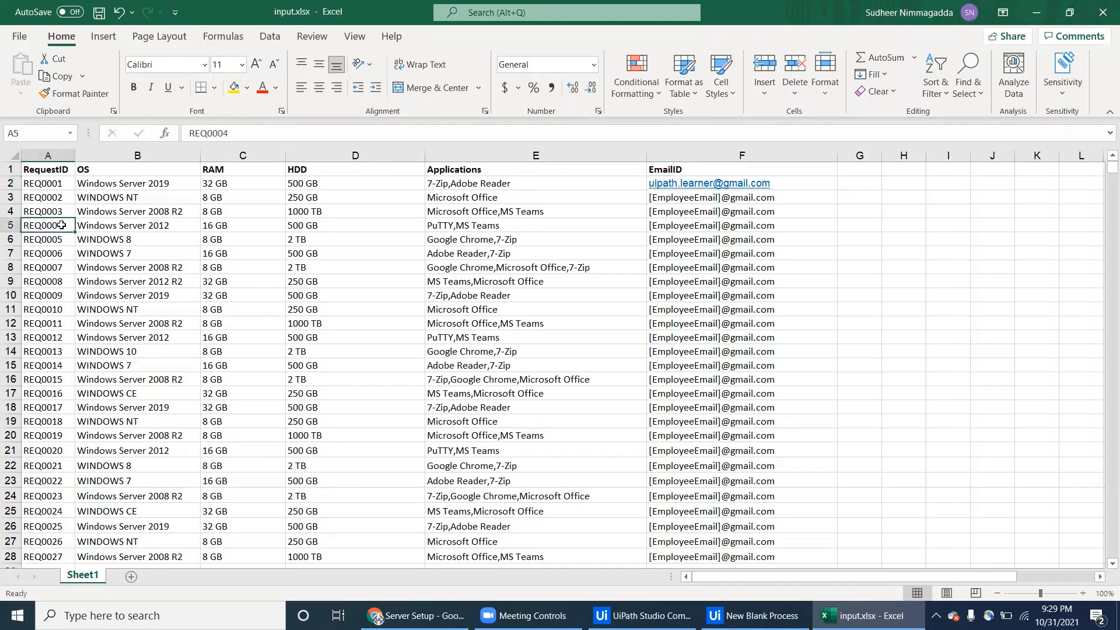
{"action": "left_click", "coordinate": [740, 225]}
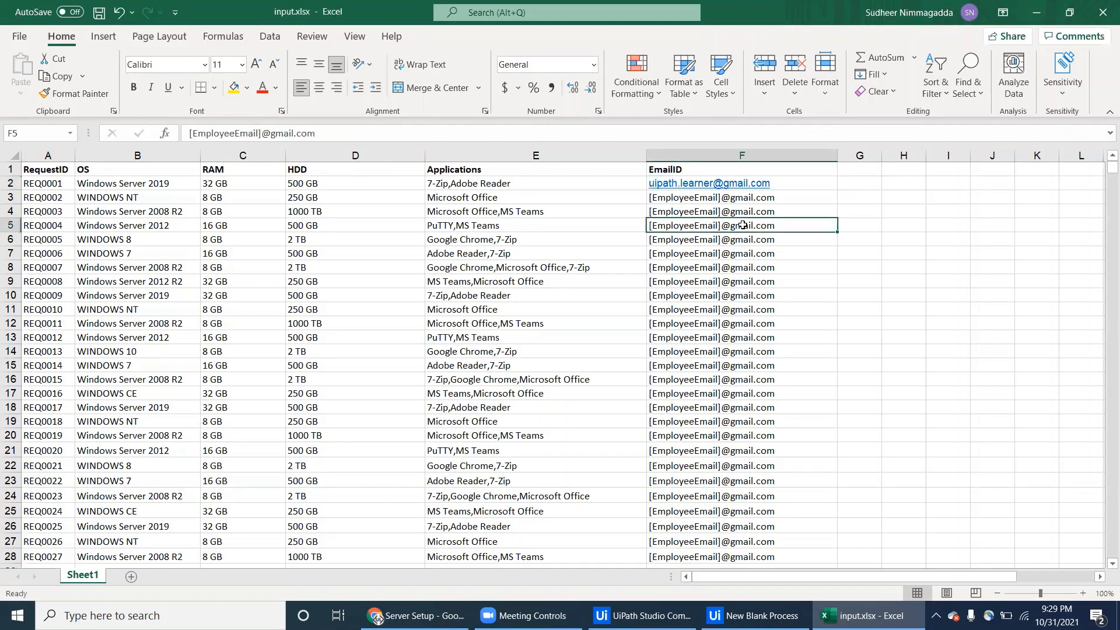
{"action": "mouse_move", "coordinate": [809, 180]}
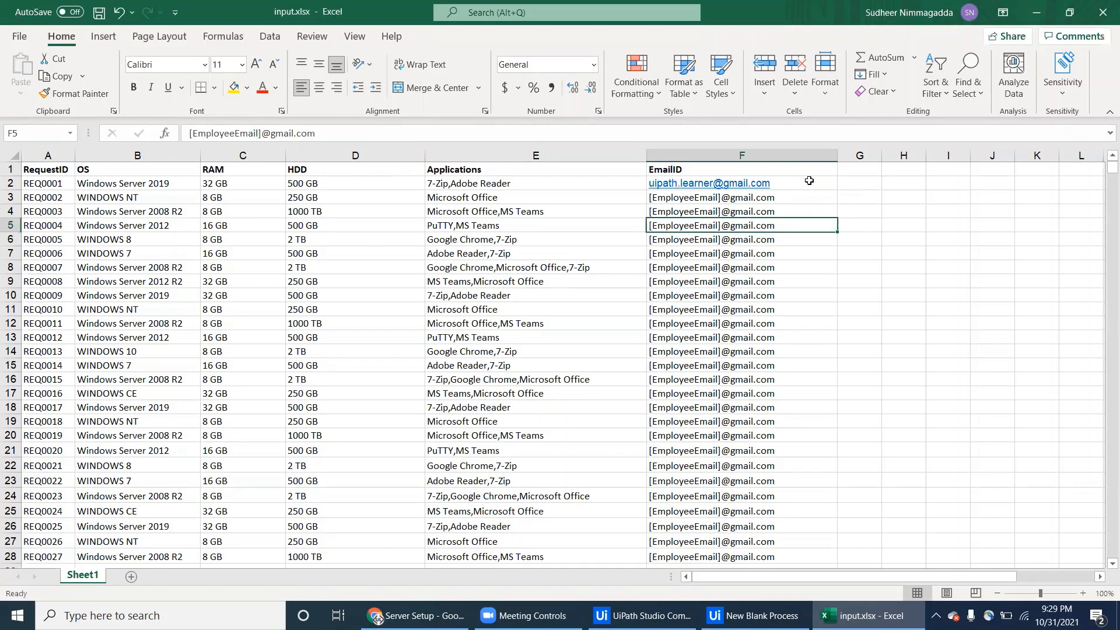
{"action": "right_click", "coordinate": [708, 183]}
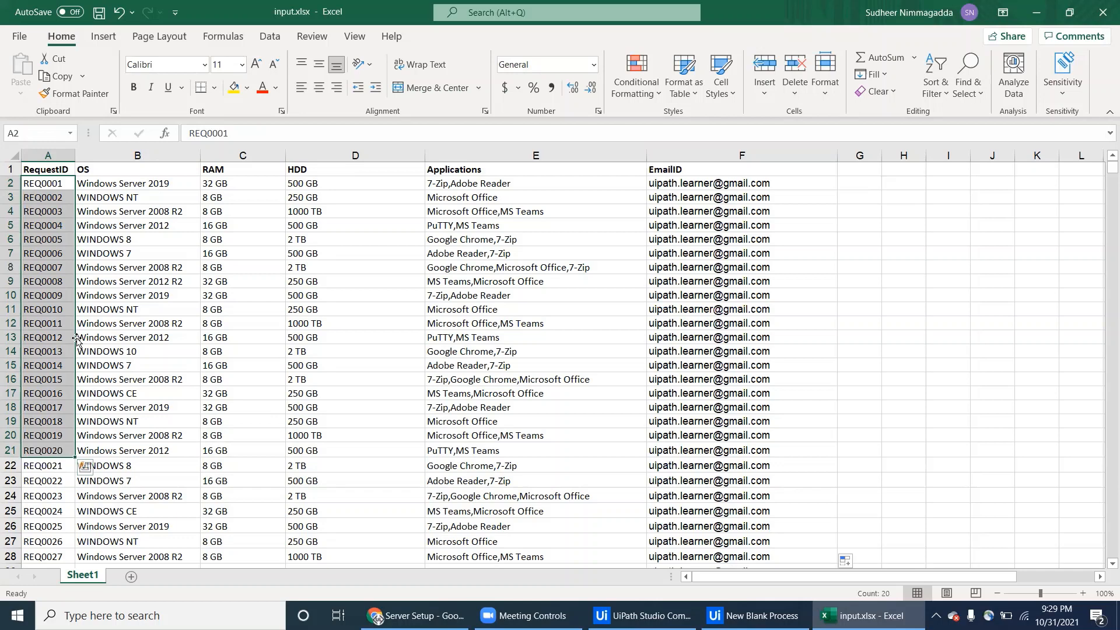
{"action": "mouse_move", "coordinate": [165, 147]}
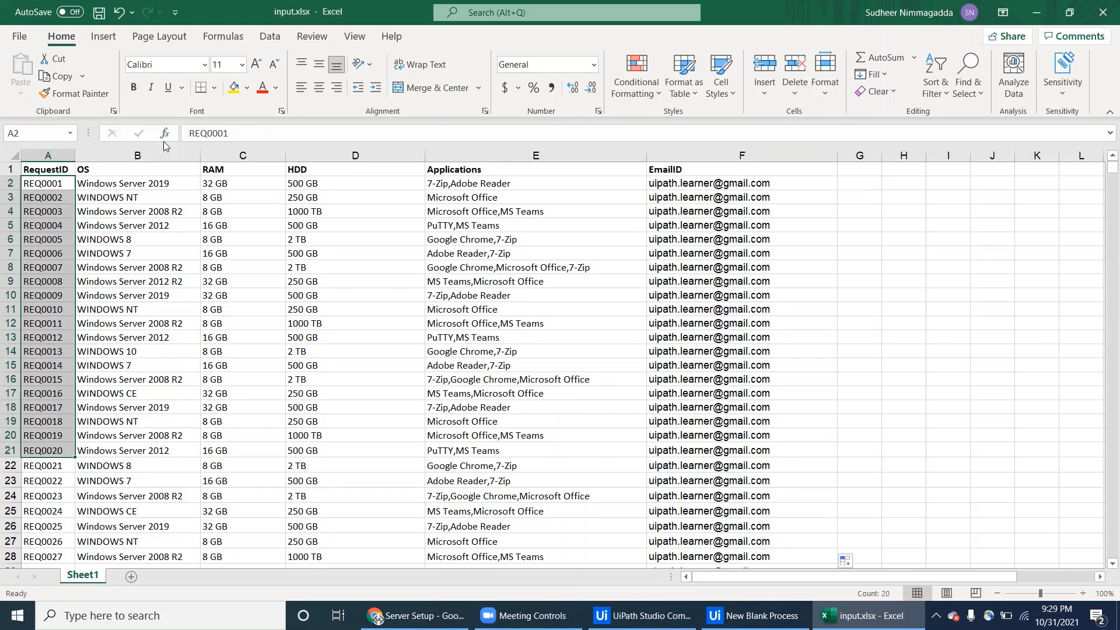
Set the form to WINDOWS NT, 8 GB RAM and a 2 TB hard disk, checking the Excel row.
{"action": "left_click", "coordinate": [136, 155]}
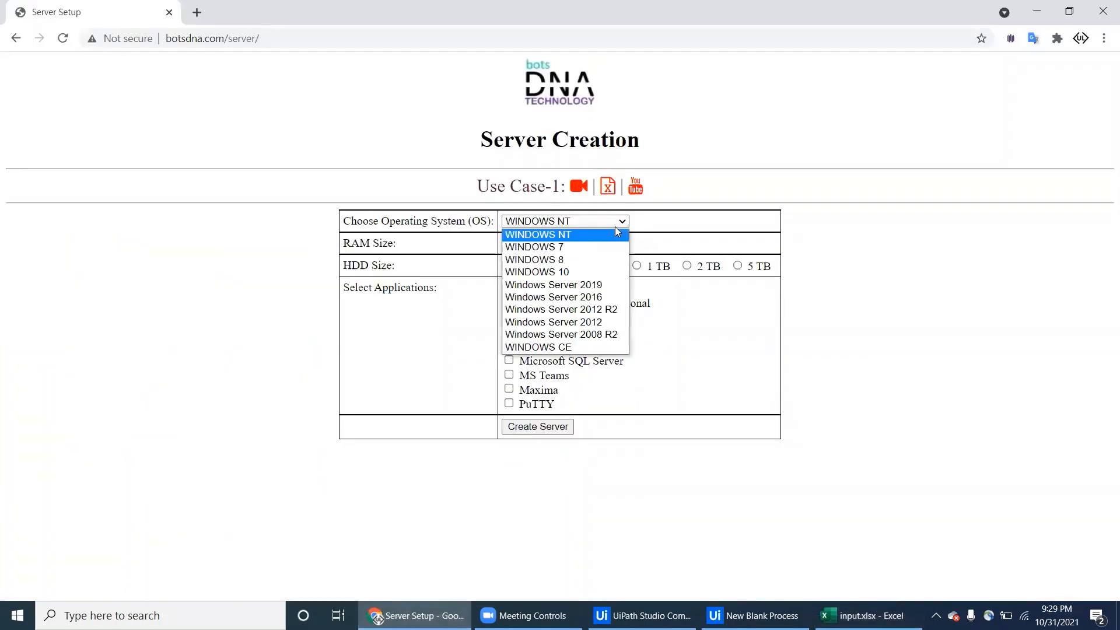
{"action": "left_click", "coordinate": [536, 234]}
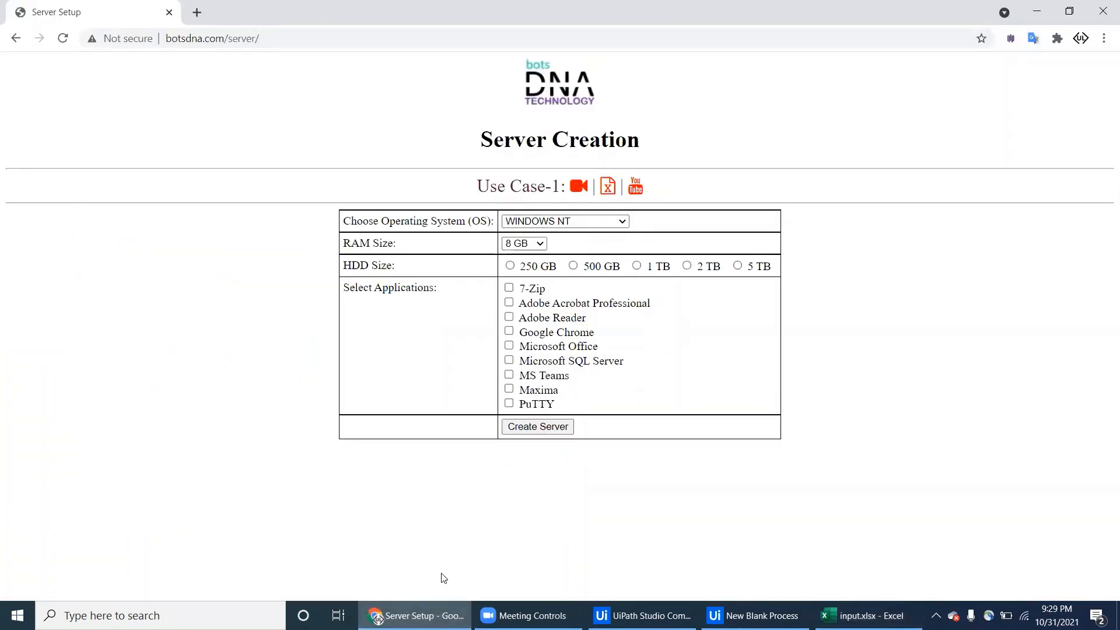
{"action": "left_click", "coordinate": [864, 615]}
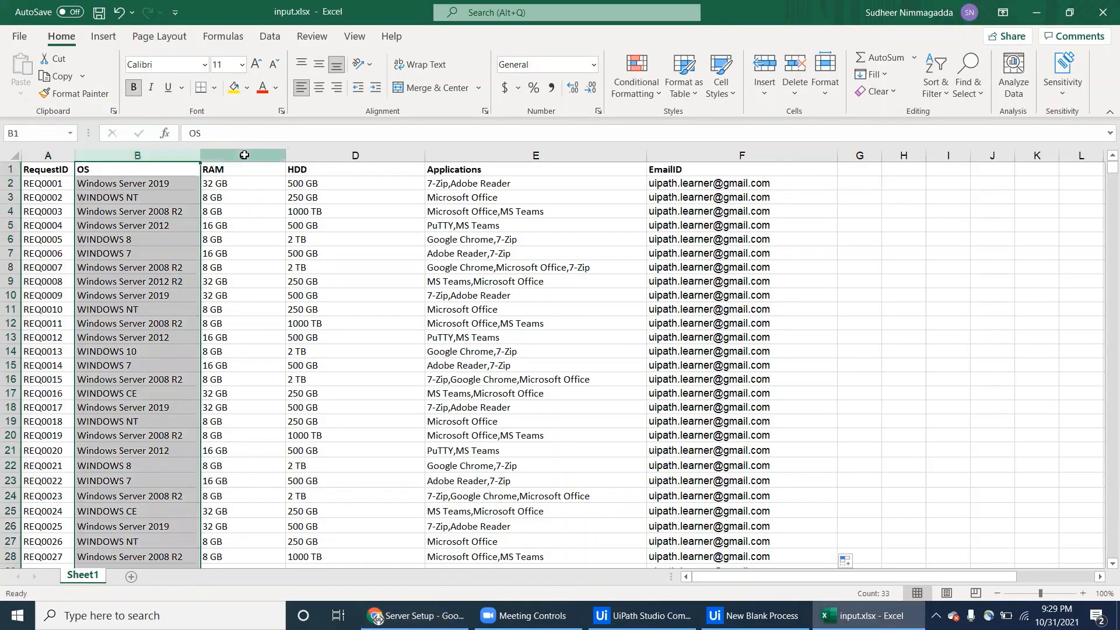
{"action": "left_click", "coordinate": [242, 155]}
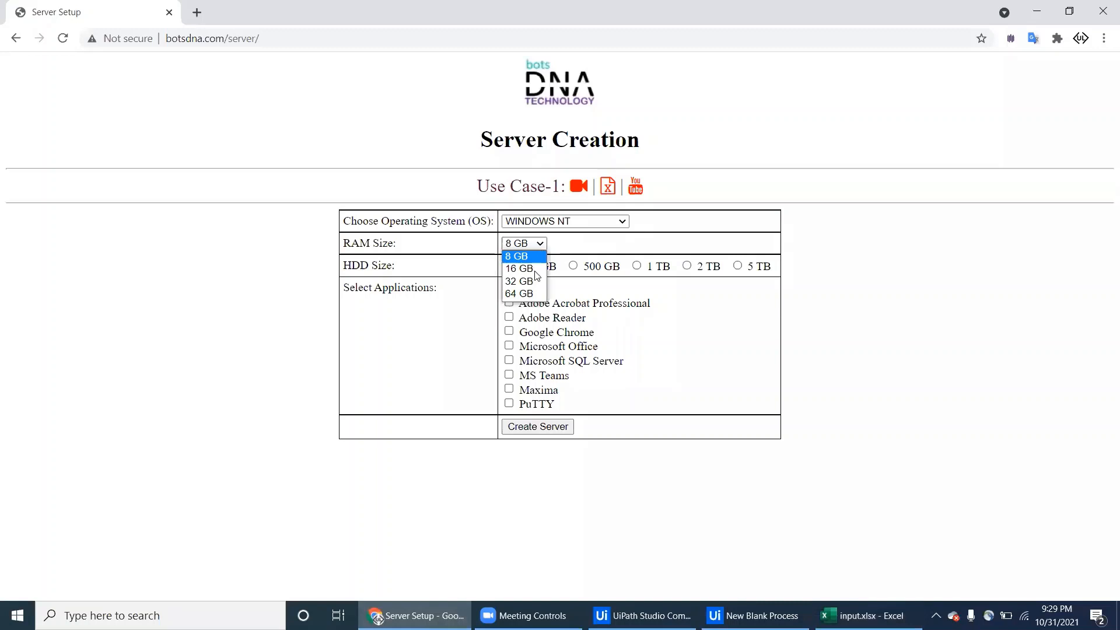
{"action": "left_click", "coordinate": [516, 256]}
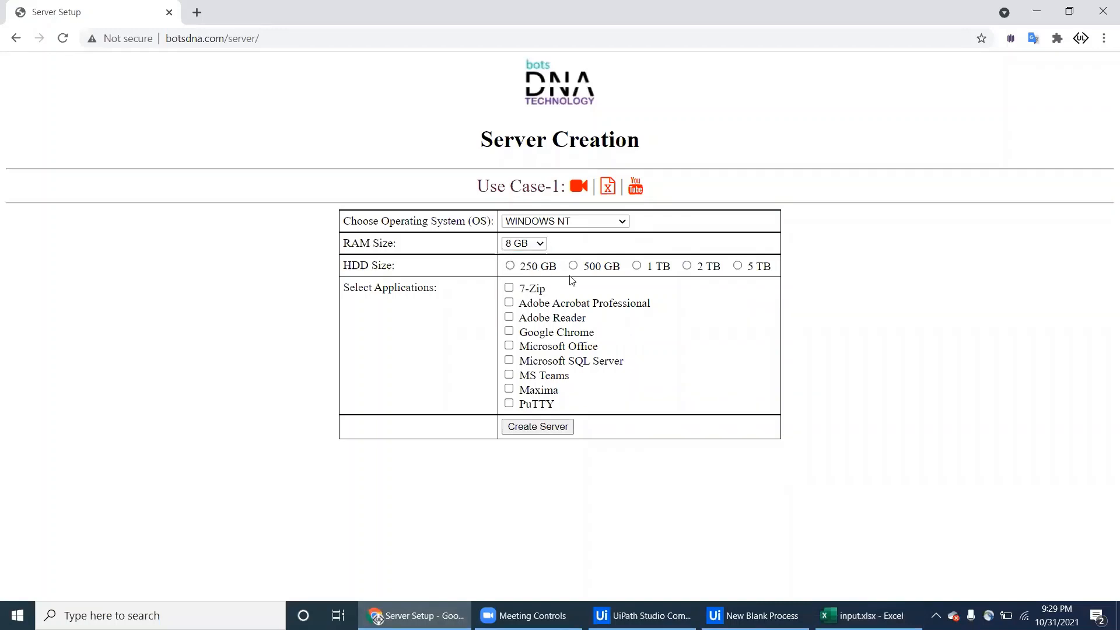
{"action": "left_click", "coordinate": [686, 266]}
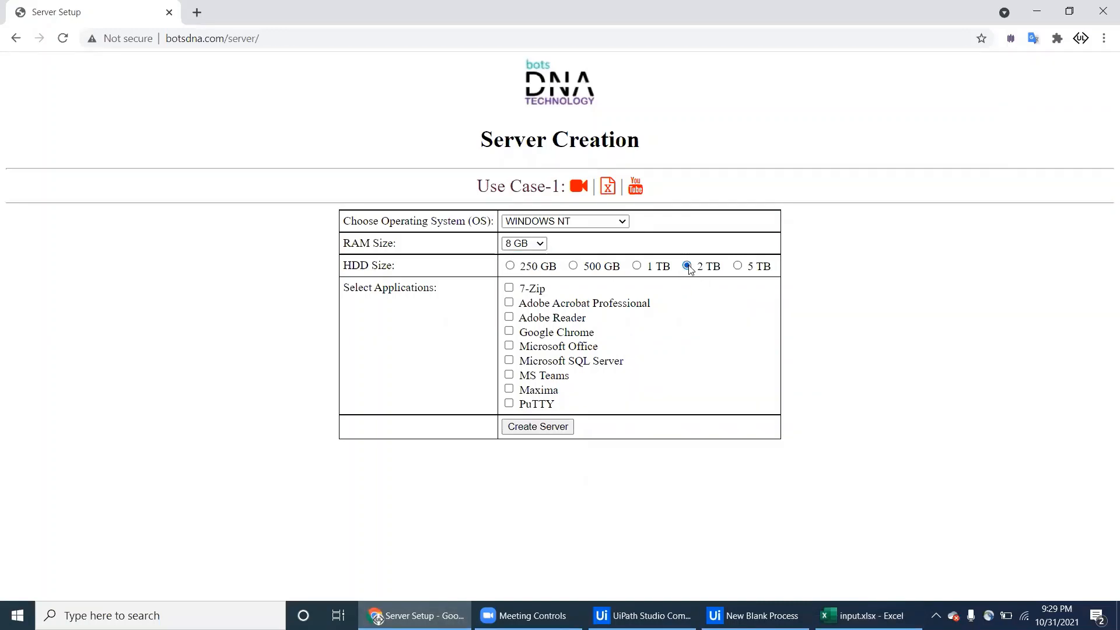
Review the Applications column in Excel for requests REQ0004 and REQ0015.
{"action": "left_click", "coordinate": [866, 615]}
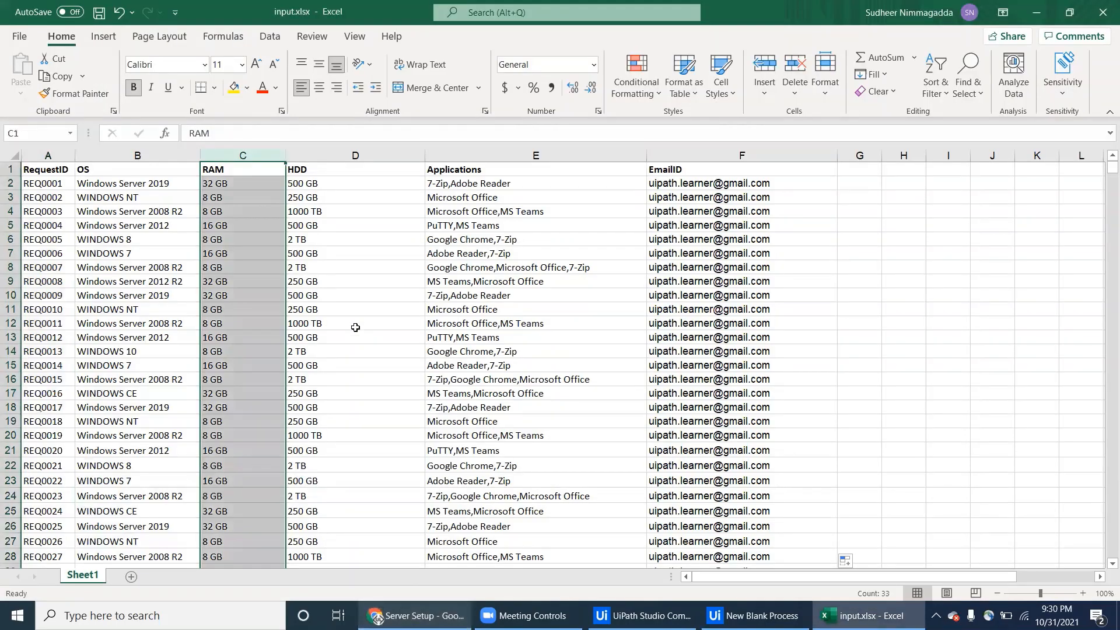
{"action": "left_click", "coordinate": [536, 169]}
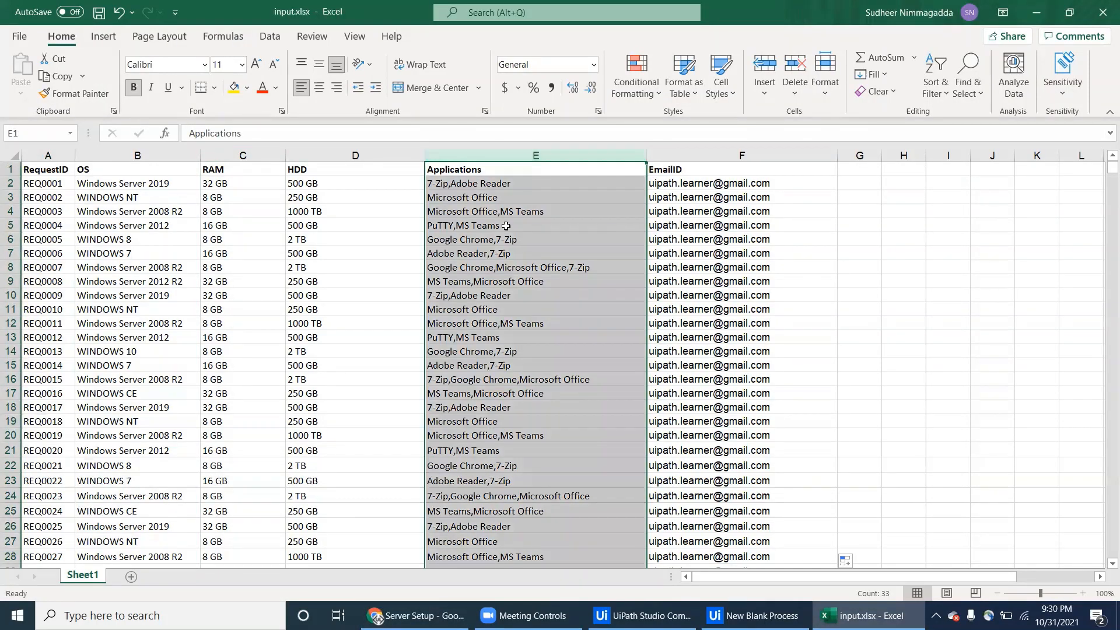
{"action": "left_click", "coordinate": [507, 225]}
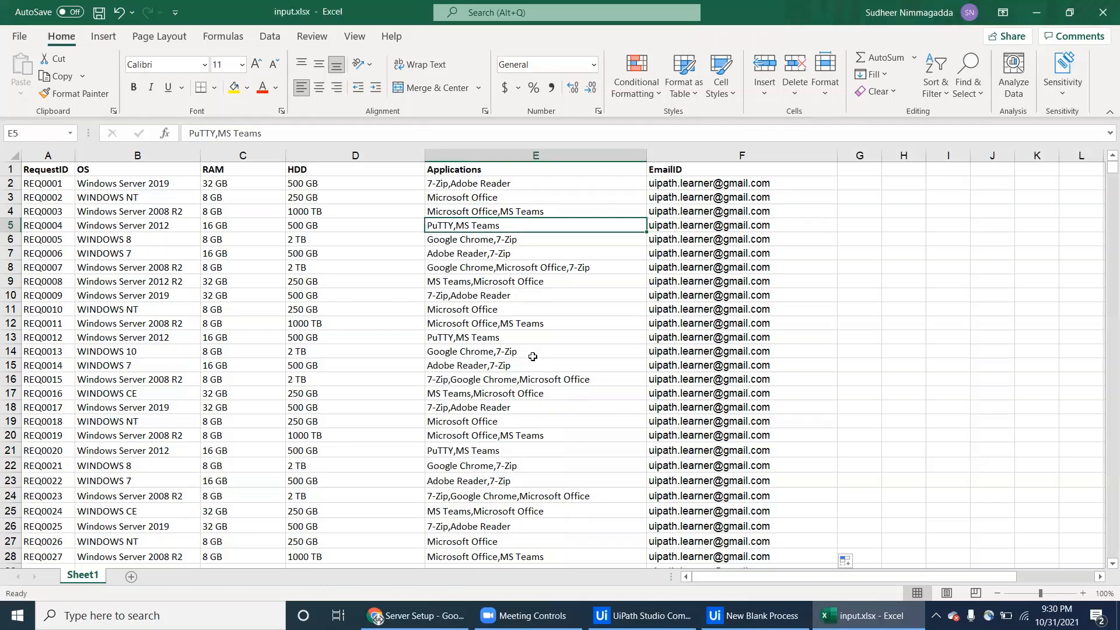
{"action": "left_click", "coordinate": [534, 379]}
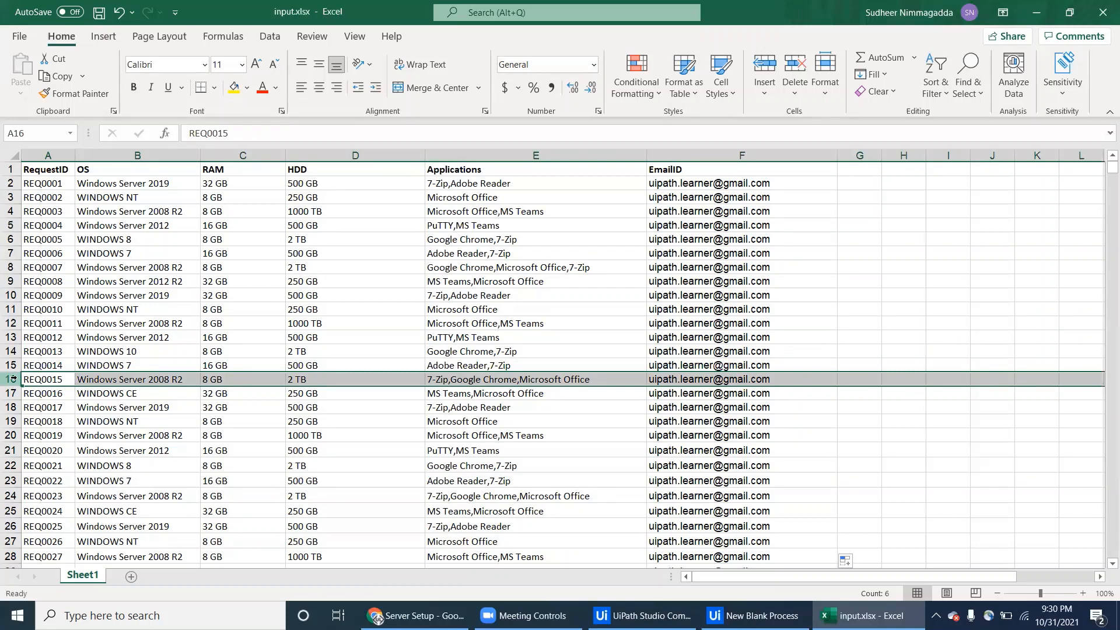
Tick 7-Zip, Google Chrome and Microsoft Office and create the server.
{"action": "left_click", "coordinate": [414, 615]}
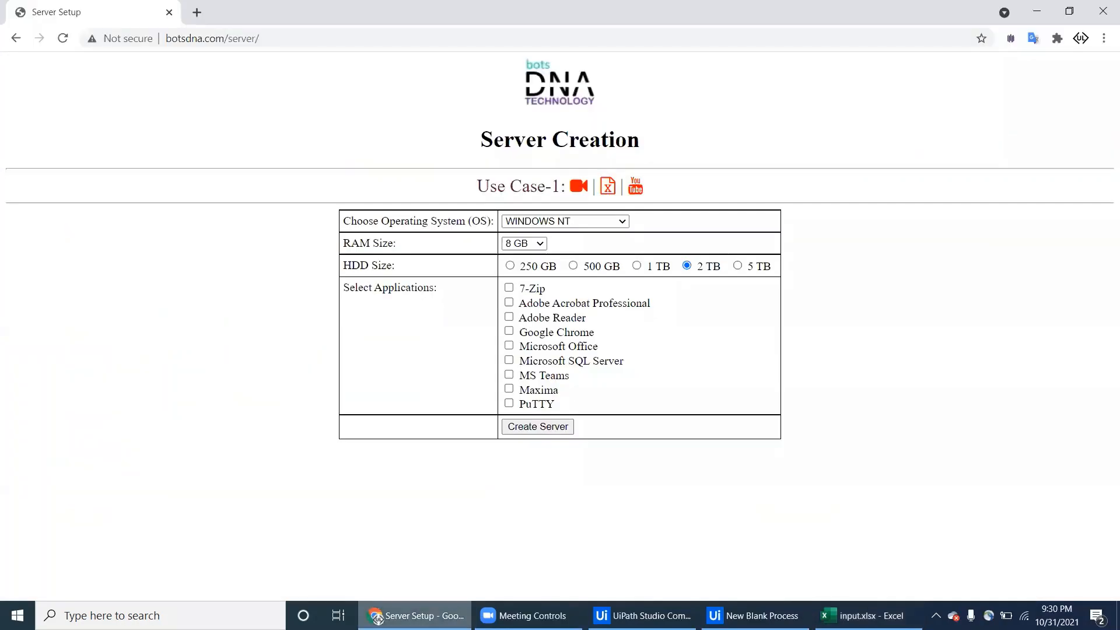
{"action": "left_click", "coordinate": [508, 288]}
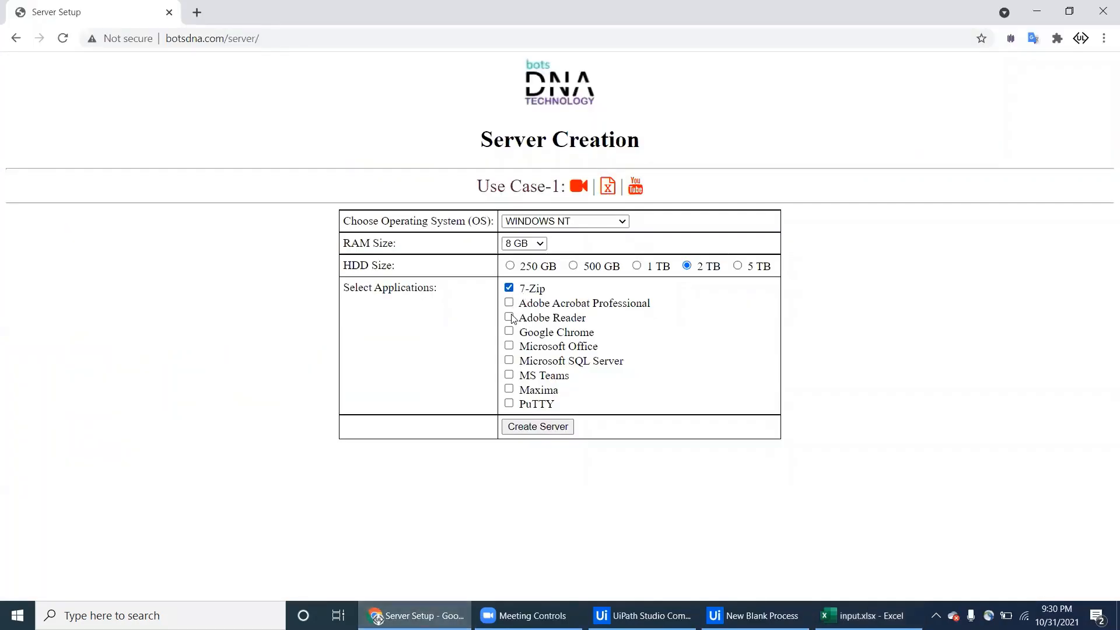
{"action": "left_click", "coordinate": [509, 345]}
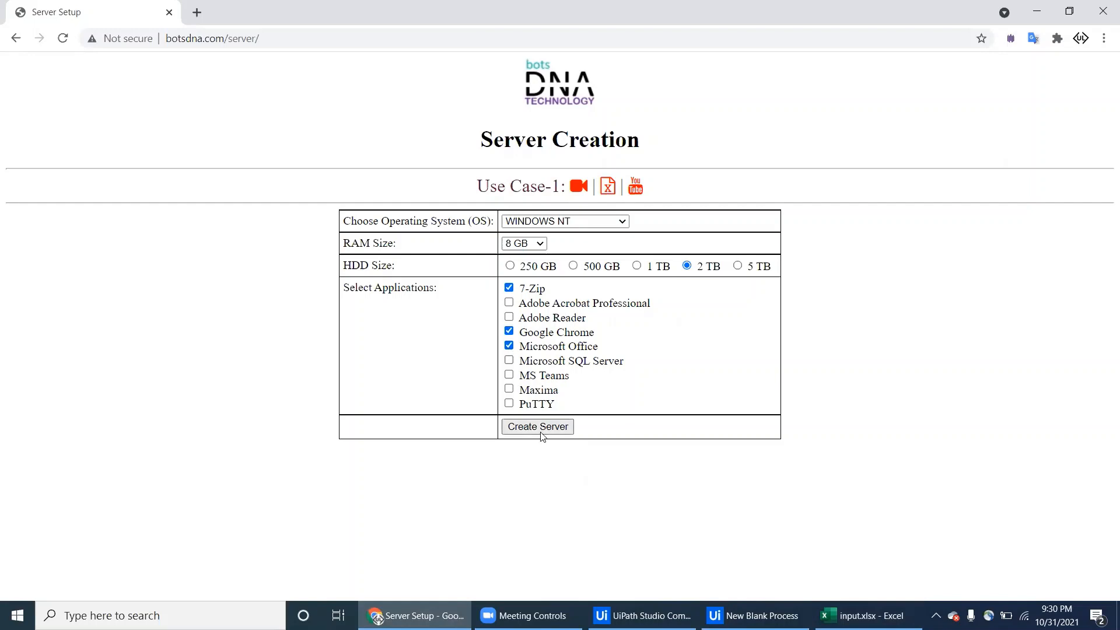
{"action": "mouse_move", "coordinate": [578, 412]}
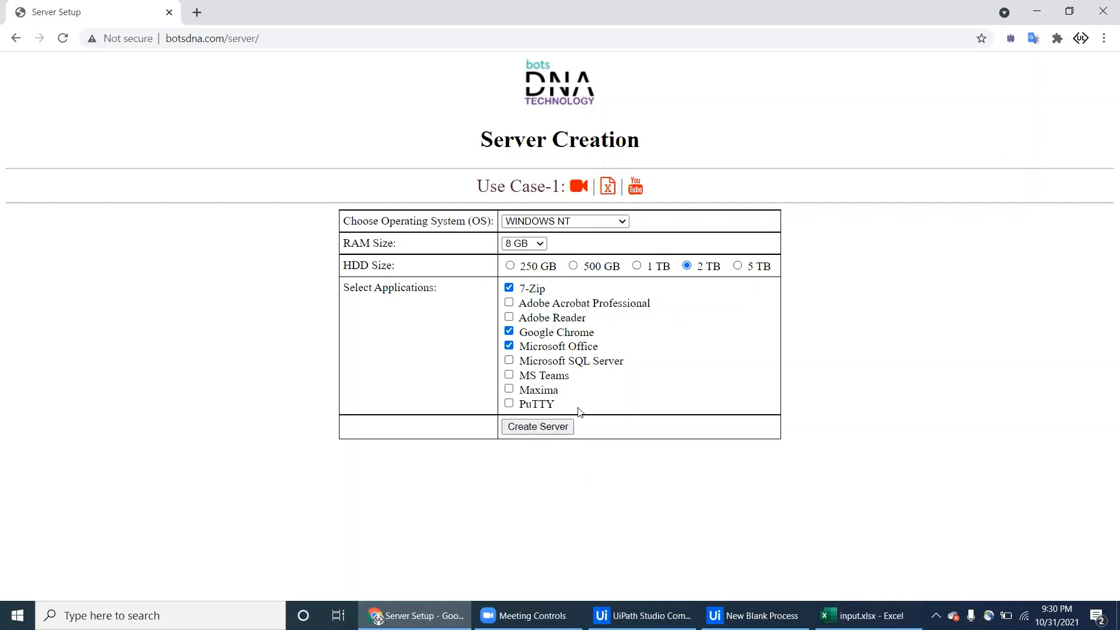
{"action": "left_click", "coordinate": [537, 427]}
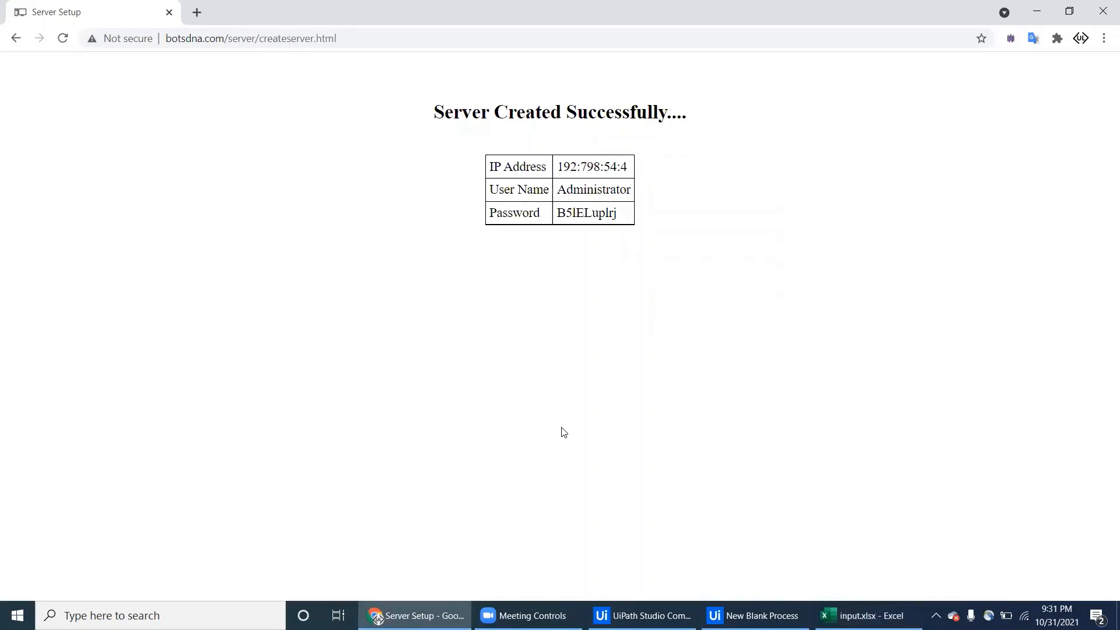
{"action": "left_click", "coordinate": [868, 615]}
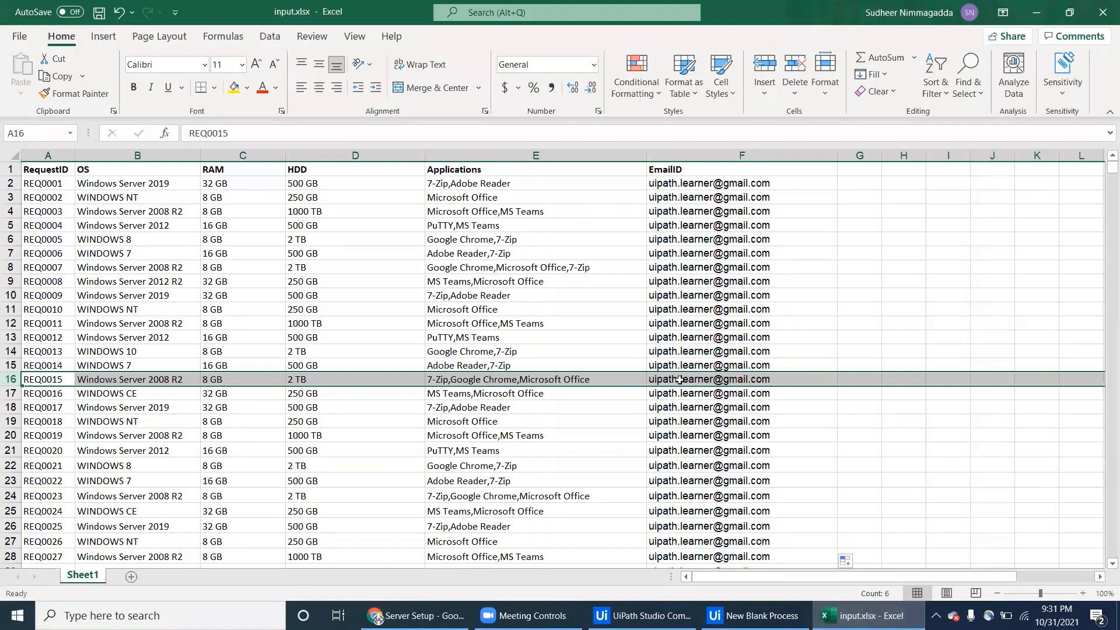
{"action": "mouse_move", "coordinate": [675, 378]}
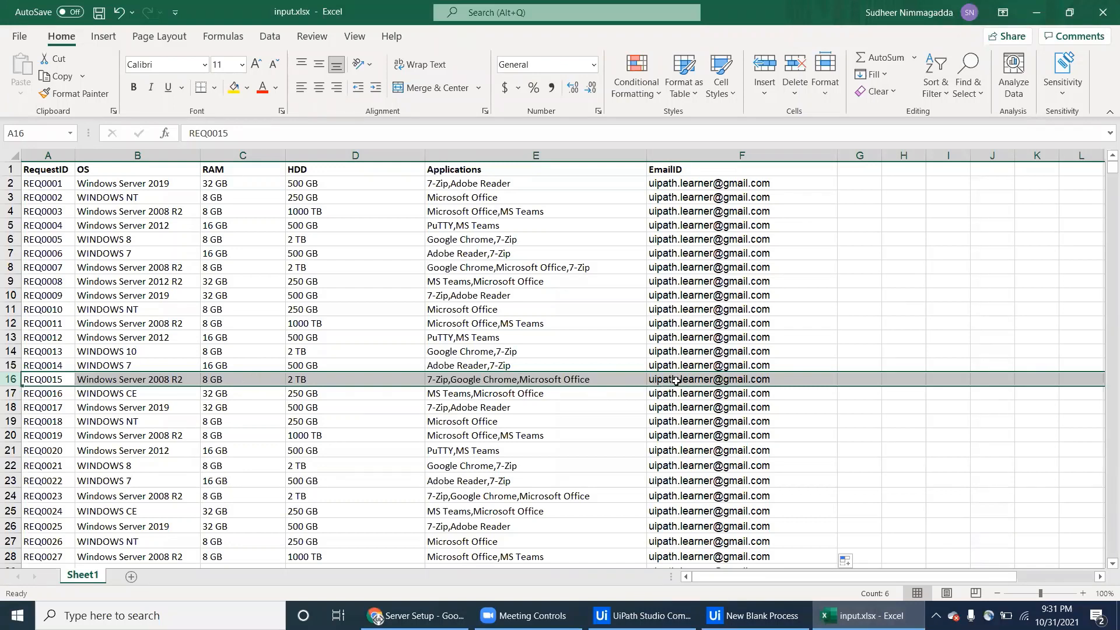
{"action": "left_click", "coordinate": [740, 379]}
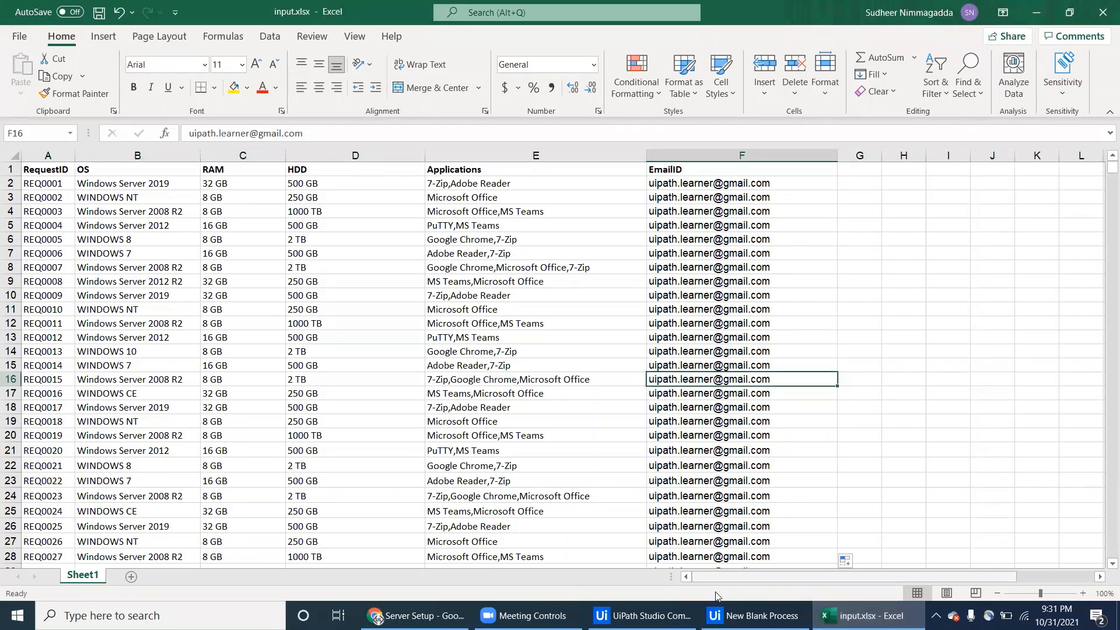
{"action": "left_click", "coordinate": [412, 614]}
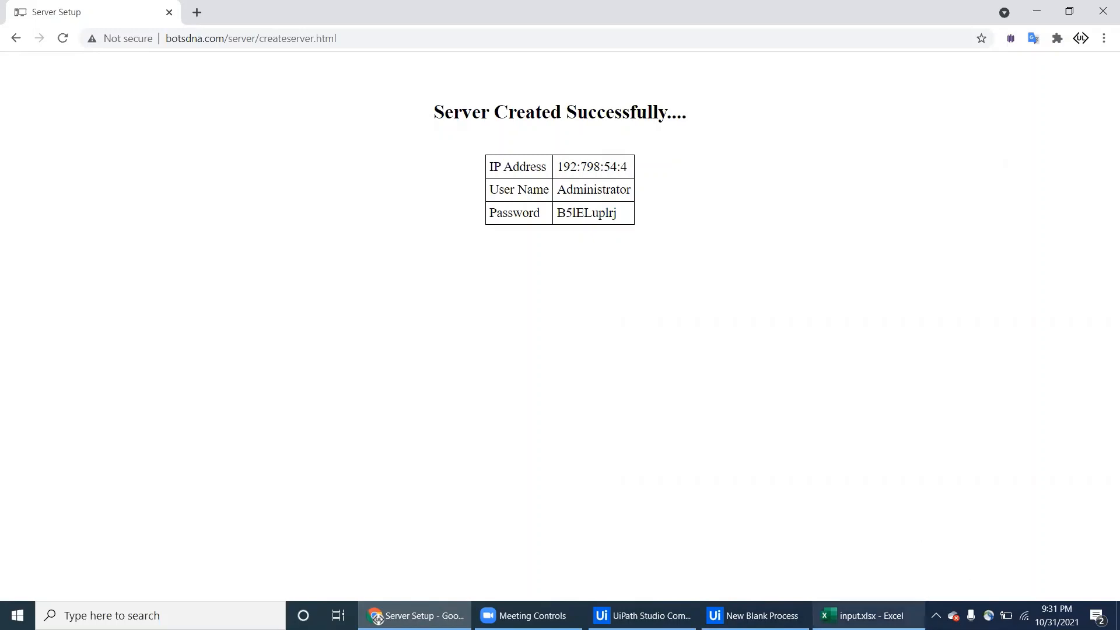
Check the request sheet in Excel against the server created page, ending on the sheet.
{"action": "left_click", "coordinate": [865, 615]}
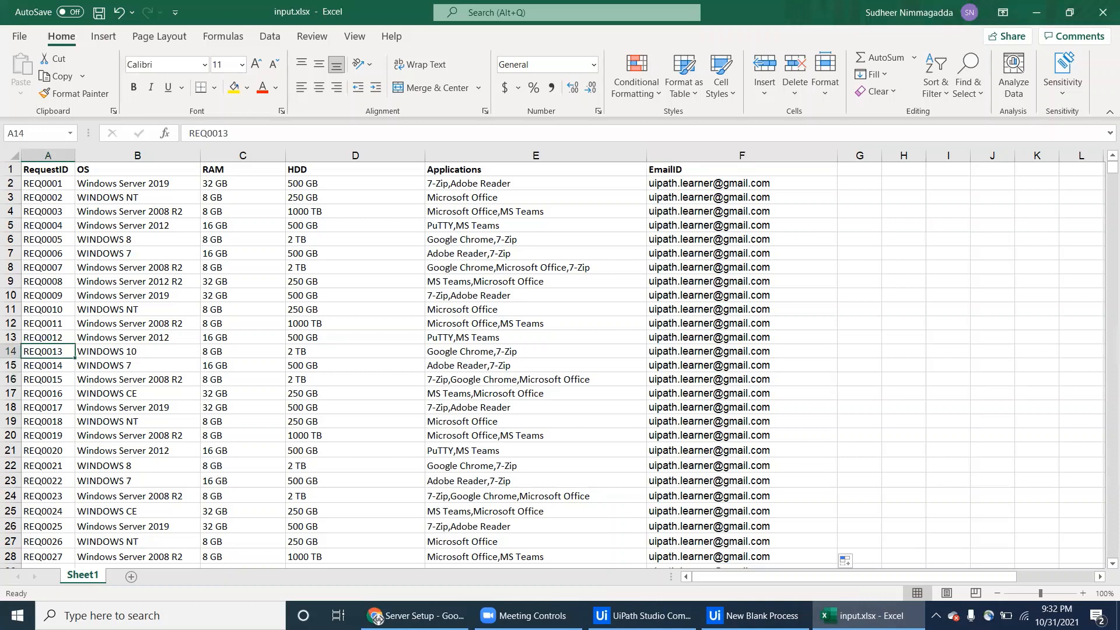
{"action": "left_click", "coordinate": [414, 614]}
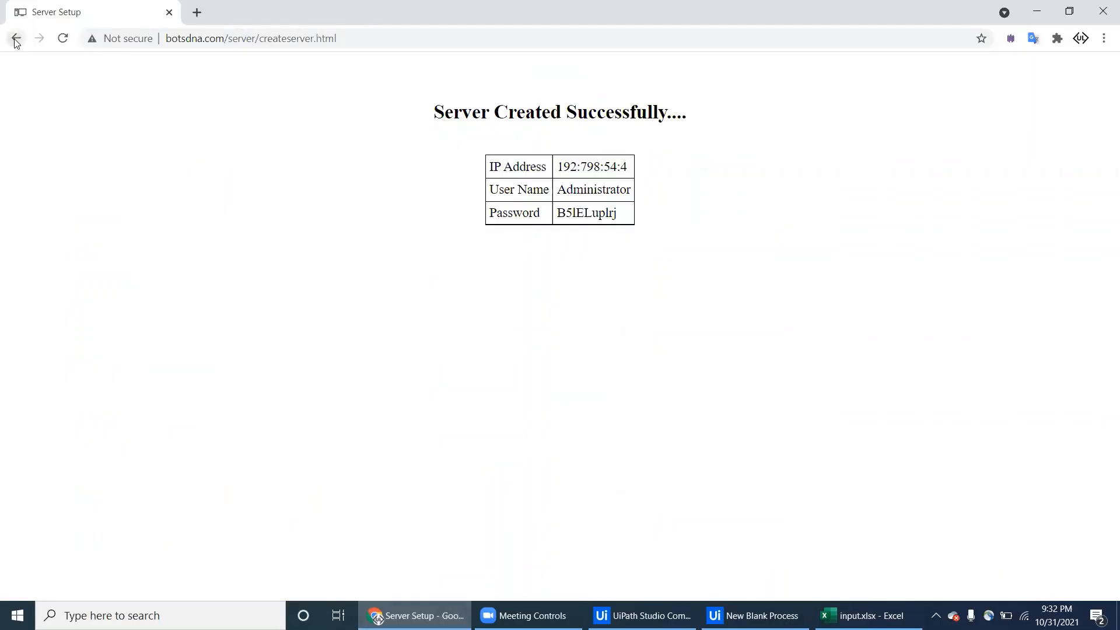
{"action": "left_click", "coordinate": [864, 614]}
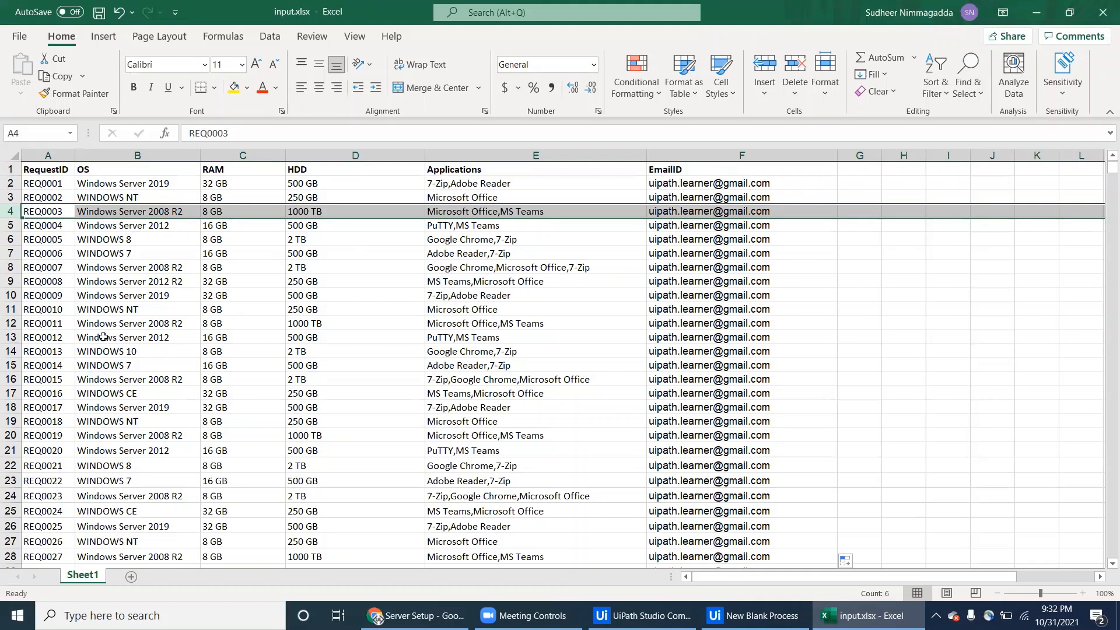
{"action": "mouse_move", "coordinate": [254, 237]}
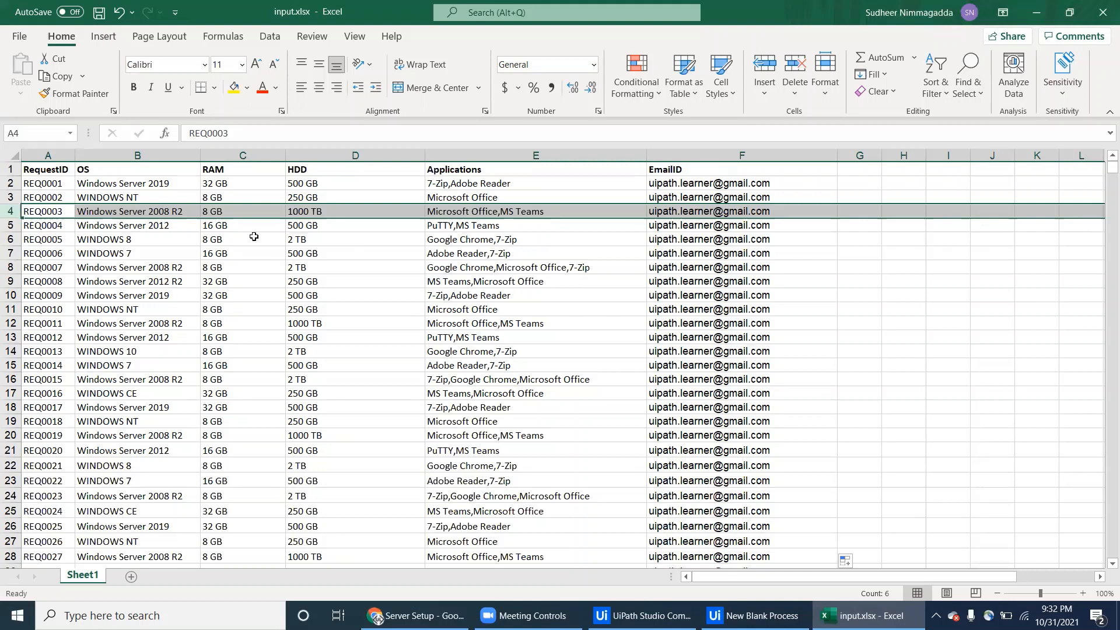
{"action": "mouse_move", "coordinate": [425, 125]}
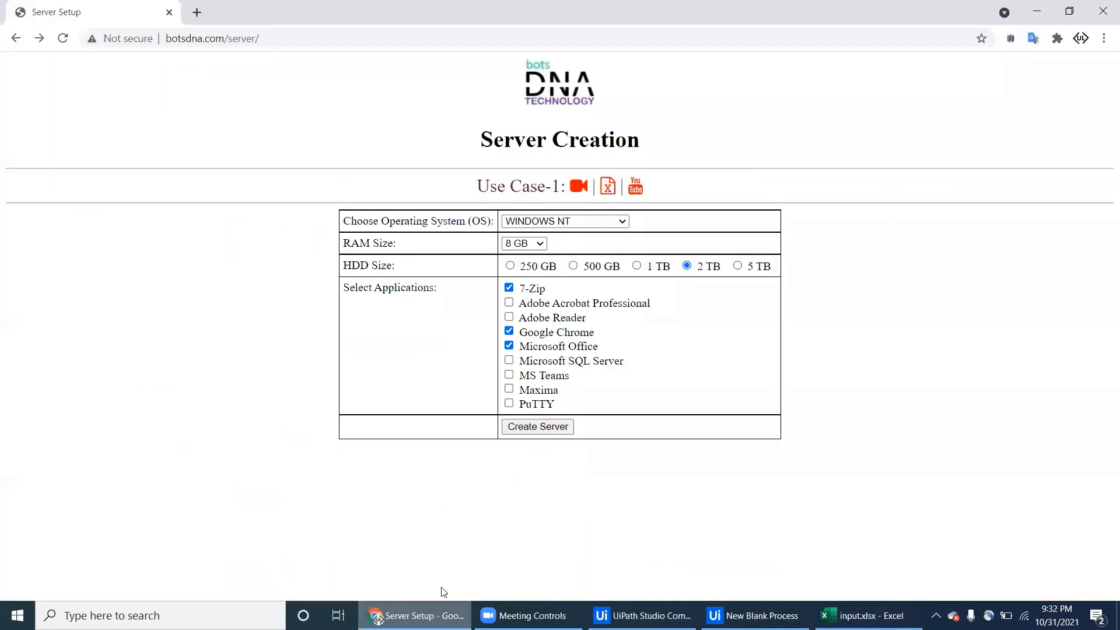
{"action": "mouse_move", "coordinate": [847, 338]}
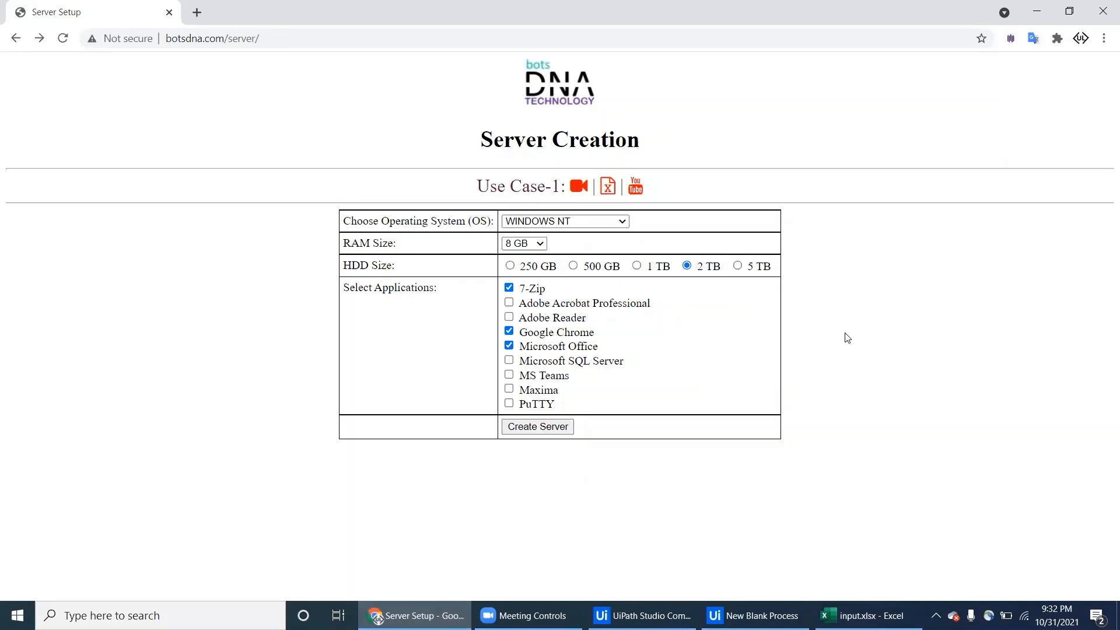
{"action": "mouse_move", "coordinate": [634, 187]}
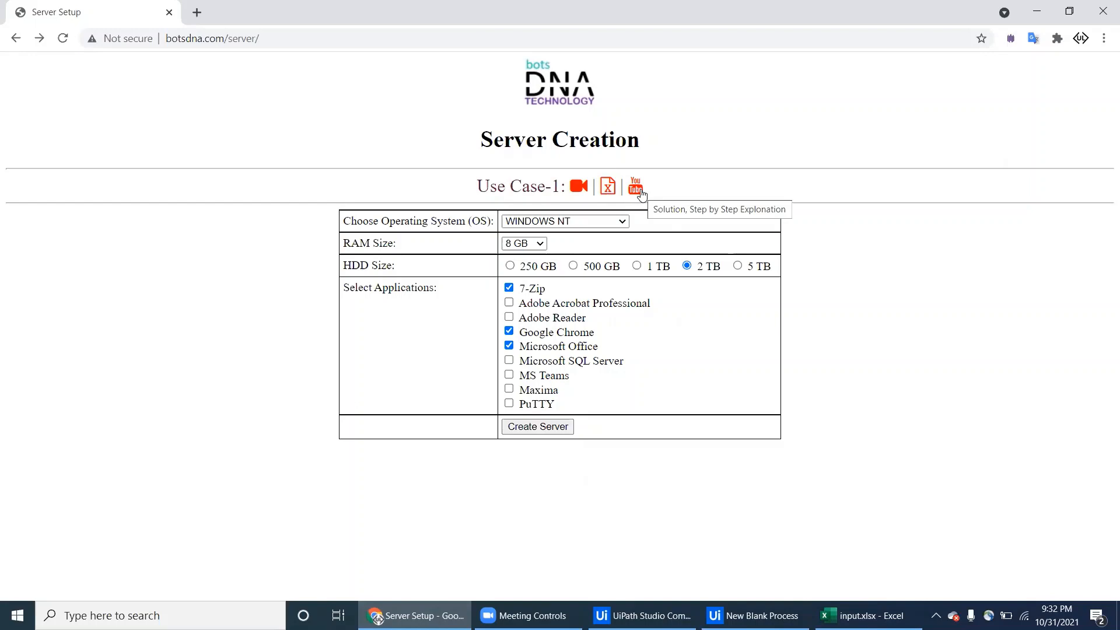